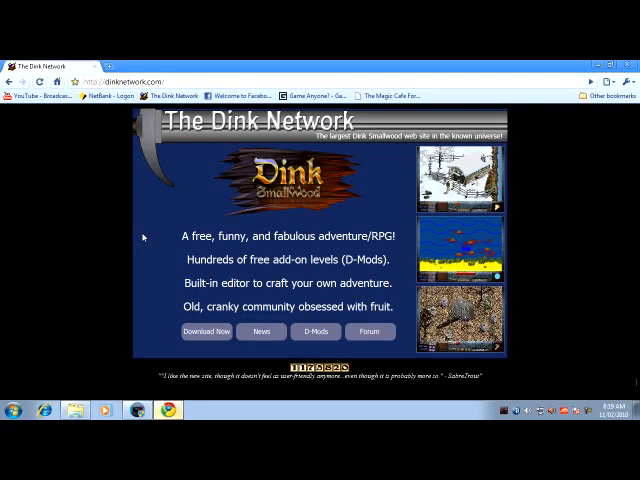
mouse_move(144, 230)
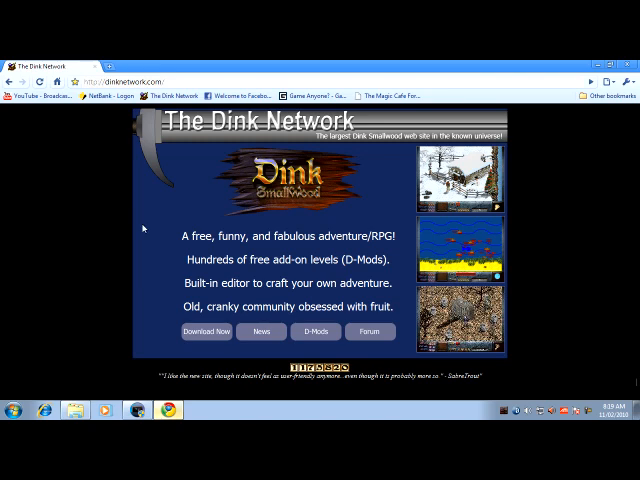
mouse_move(272, 222)
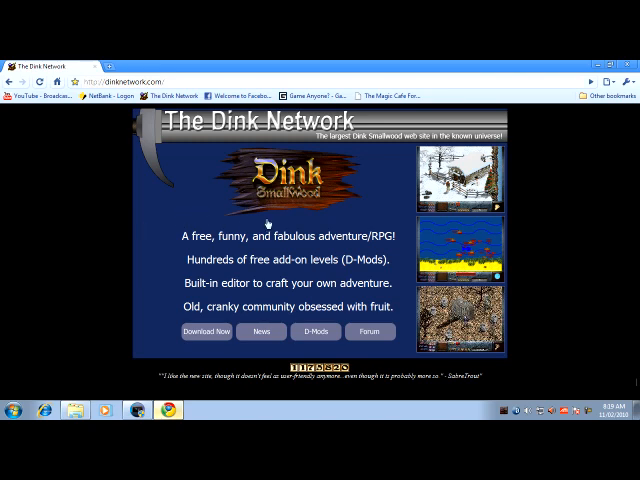
mouse_move(368, 224)
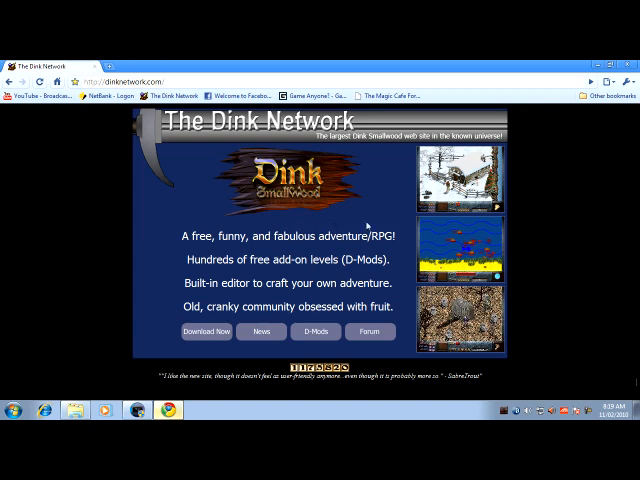
mouse_move(274, 252)
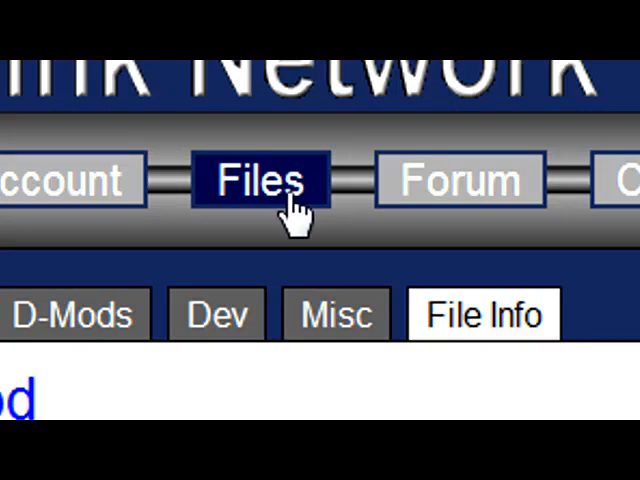
Browse the site's Utility file category down to the WinDinkEdit Plus entry.
scroll("down", 3)
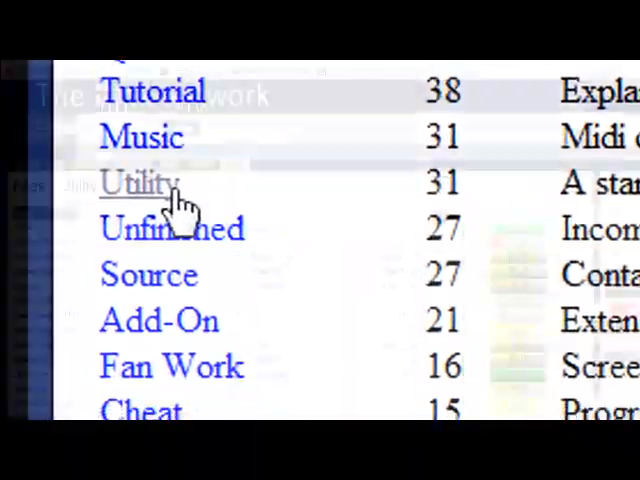
left_click(140, 184)
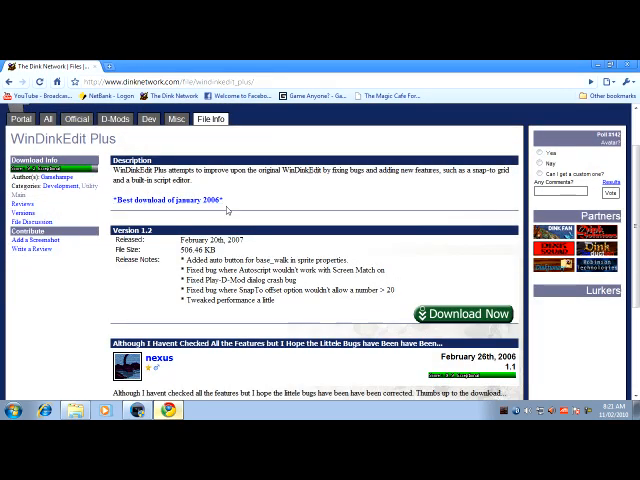
scroll("down", 3)
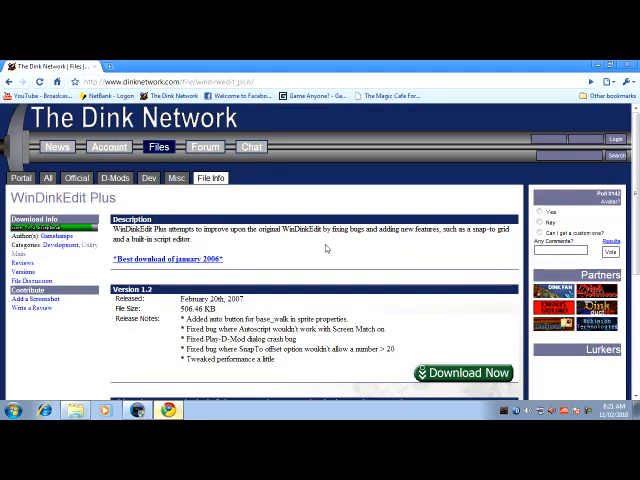
Browse into the SKELETON D-Mod folder on the way to the Dink Smallwood install folder.
scroll("down", 3)
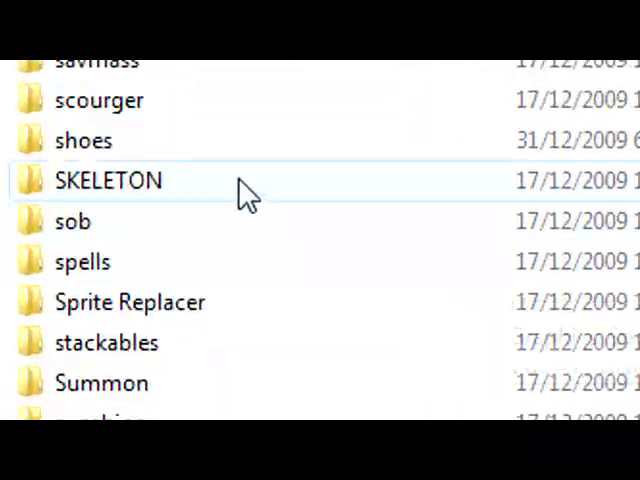
left_click(108, 180)
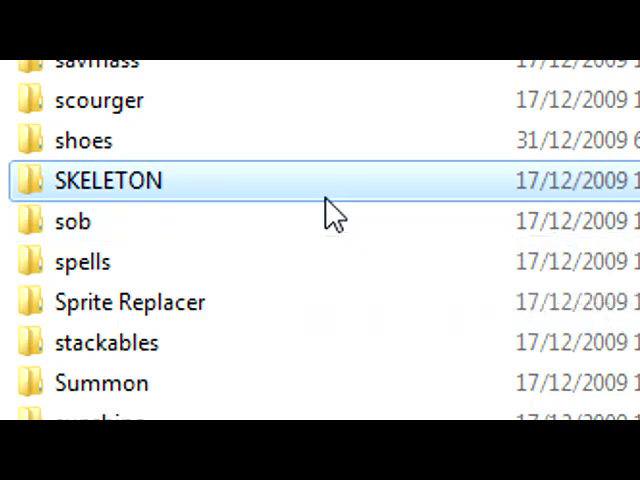
double_click(108, 180)
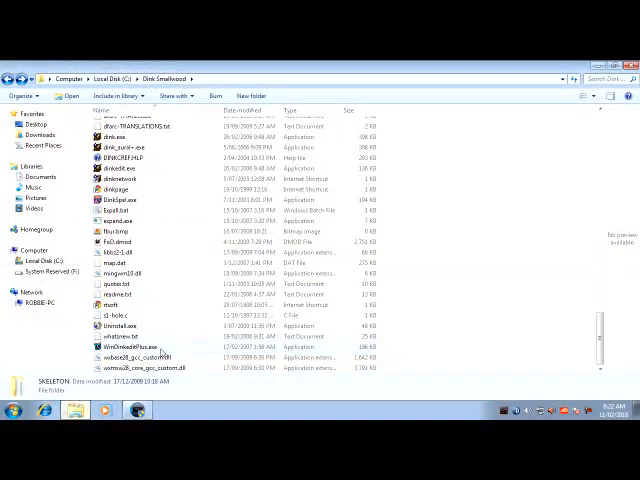
Launch WinDinkEditPlus.exe maximized and load an existing D-Mod through File > Open.
double_click(136, 340)
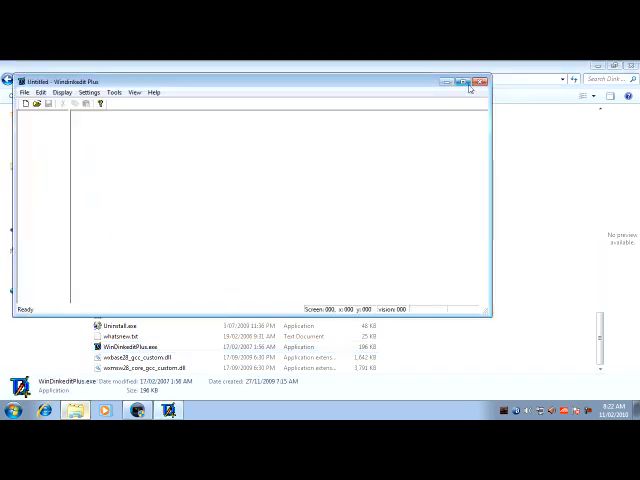
left_click(464, 80)
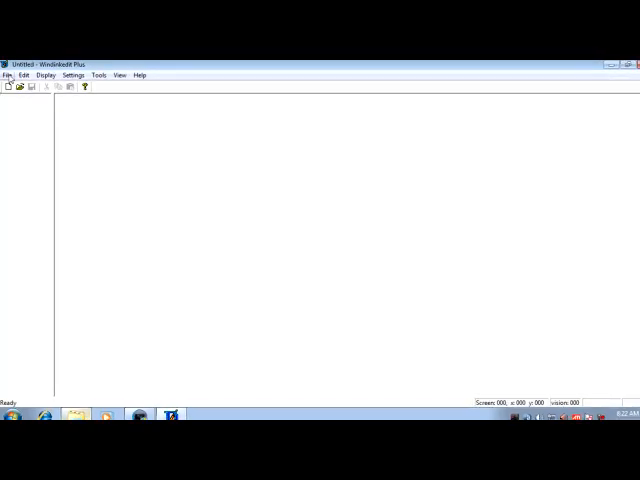
left_click(8, 76)
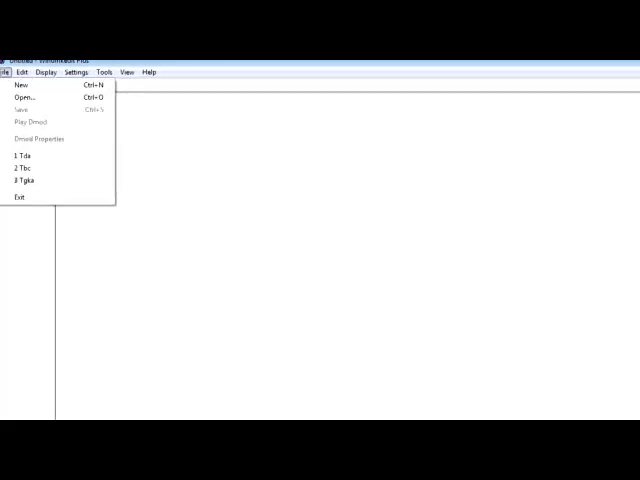
left_click(20, 96)
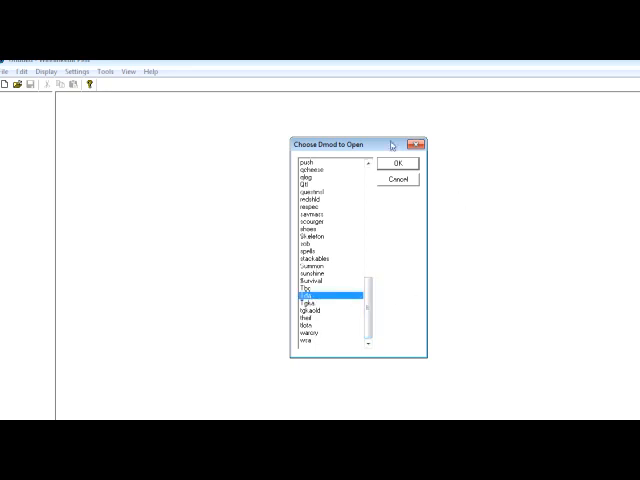
mouse_move(400, 178)
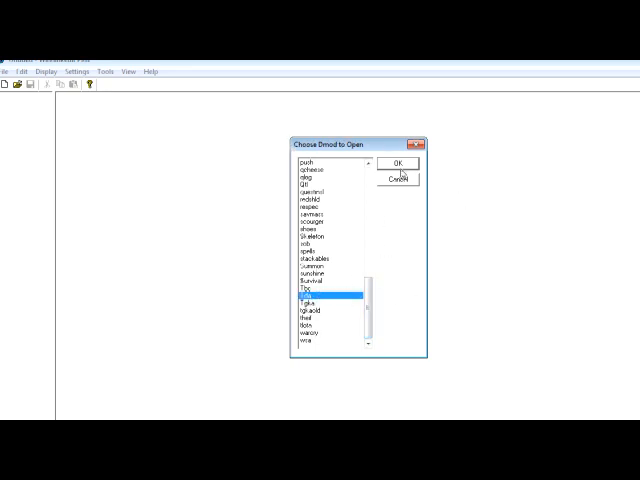
left_click(398, 164)
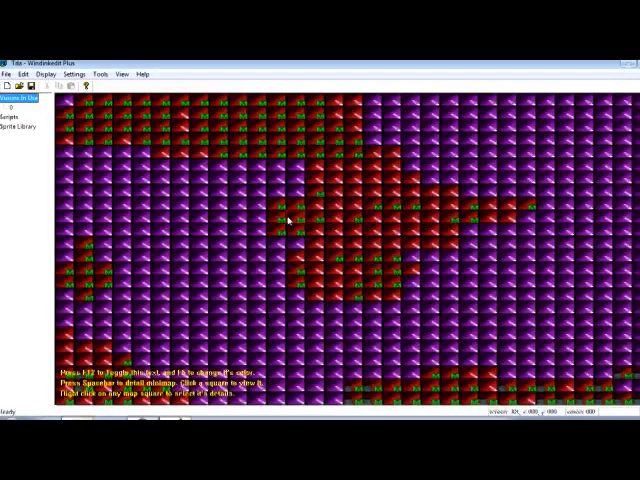
Render the D-Mod's full world map of screens in detailed display.
key("space")
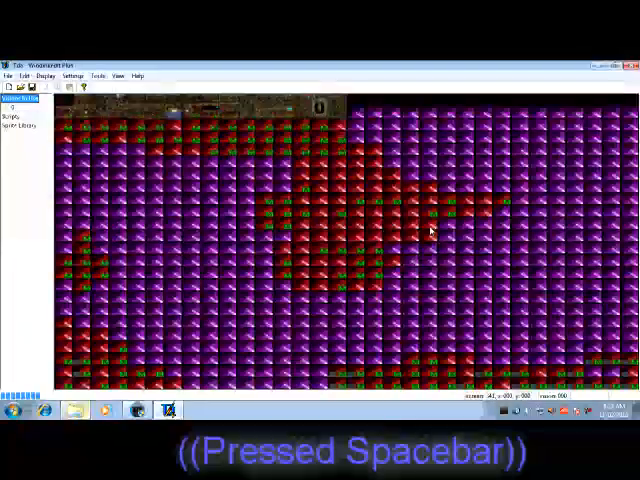
key("space")
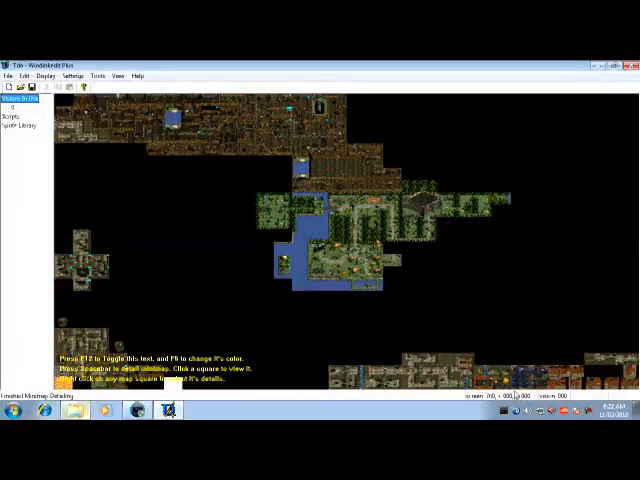
left_click(350, 350)
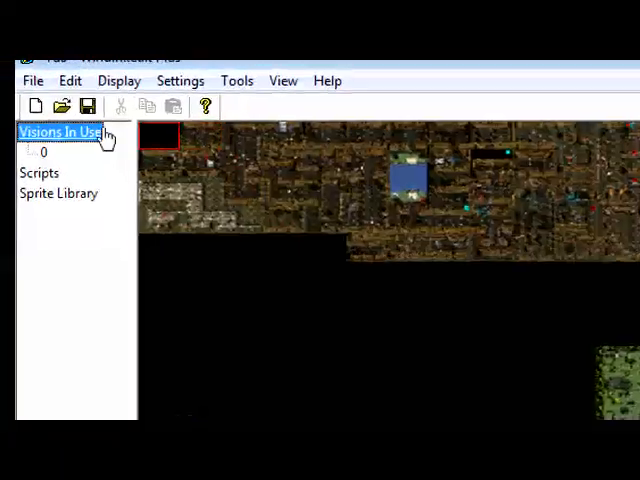
Review the File menu's recent files and bring up the Play Dmod dialog.
left_click(34, 80)
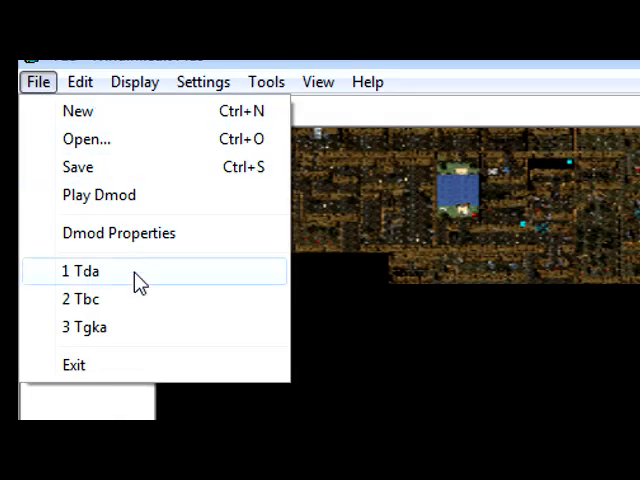
left_click(76, 112)
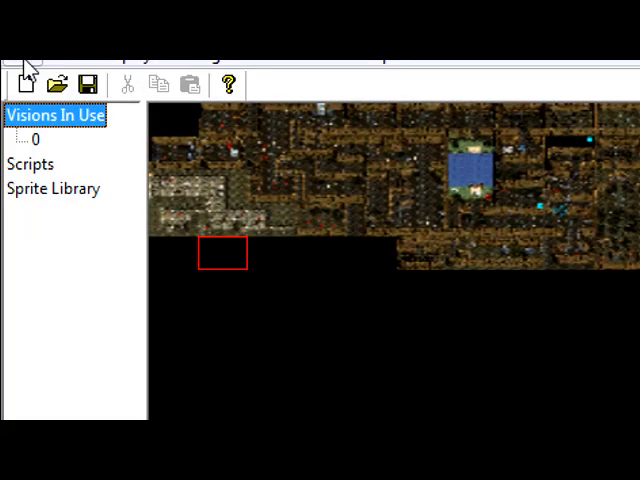
left_click(60, 84)
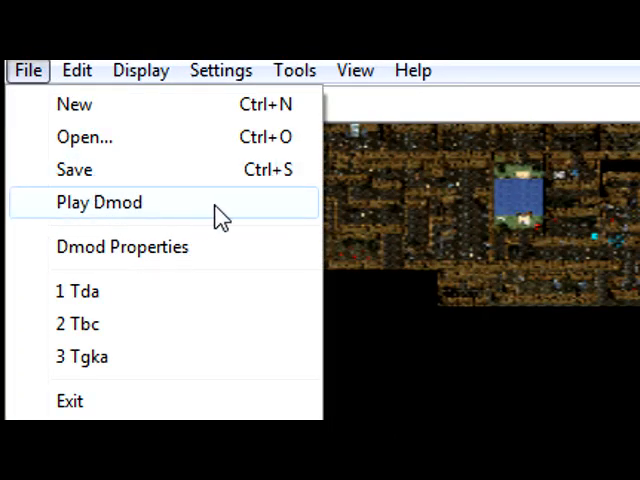
mouse_move(276, 218)
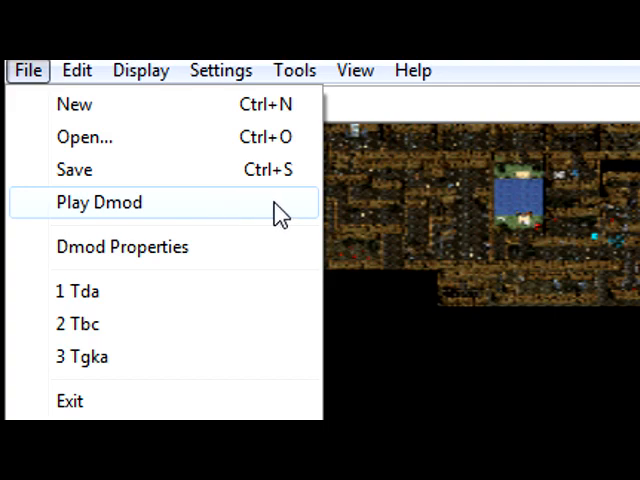
left_click(98, 202)
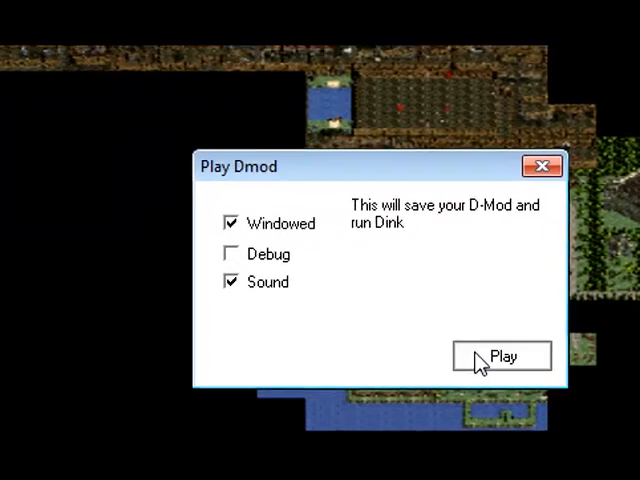
Save and run the D-Mod in Dink Smallwood to its Dark Avatar title screen.
left_click(500, 356)
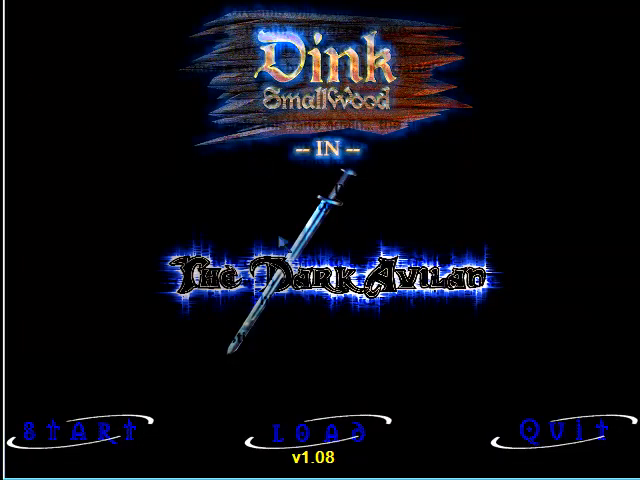
mouse_move(384, 304)
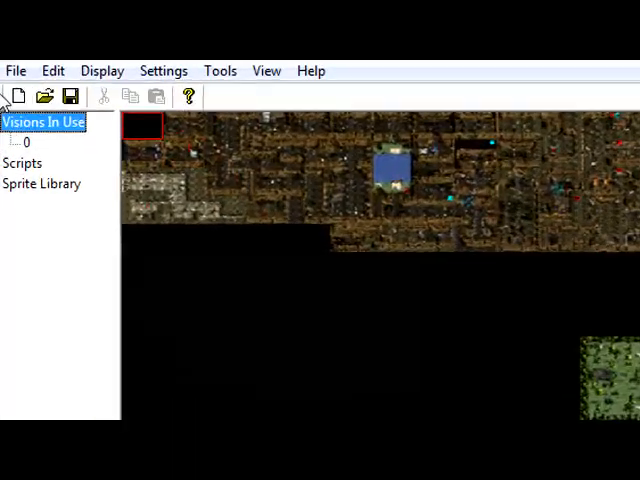
Review the File menu's open/save commands and the Edit menu's undo, cut, copy and paste commands.
left_click(16, 70)
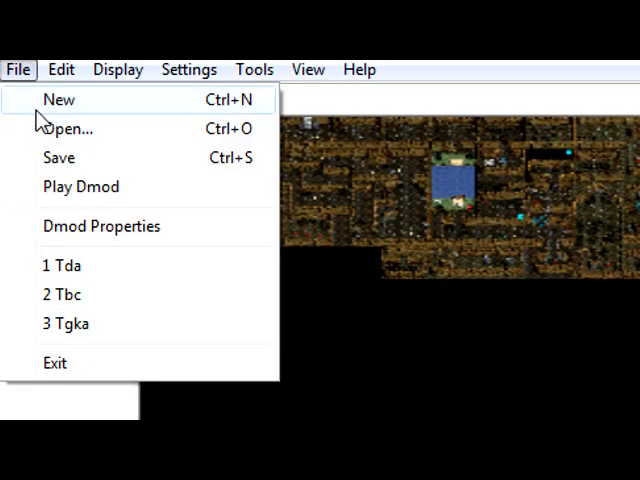
mouse_move(50, 268)
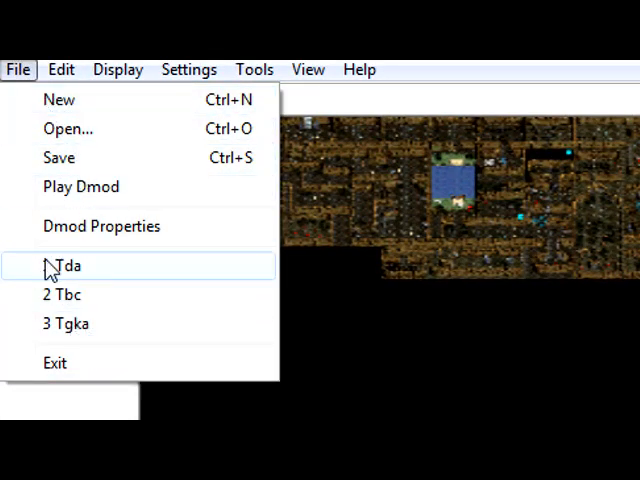
left_click(100, 226)
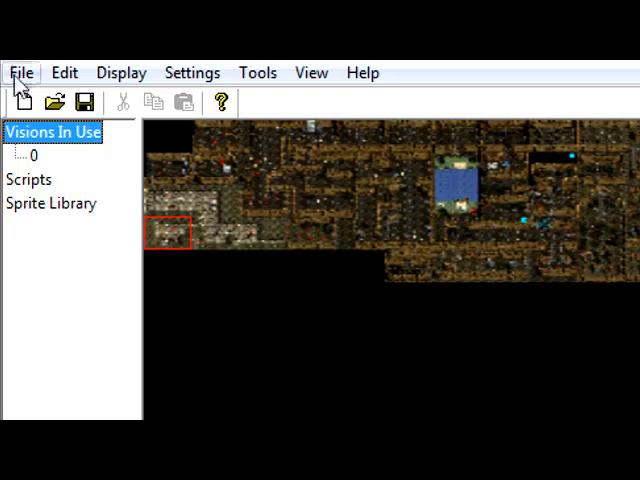
left_click(20, 72)
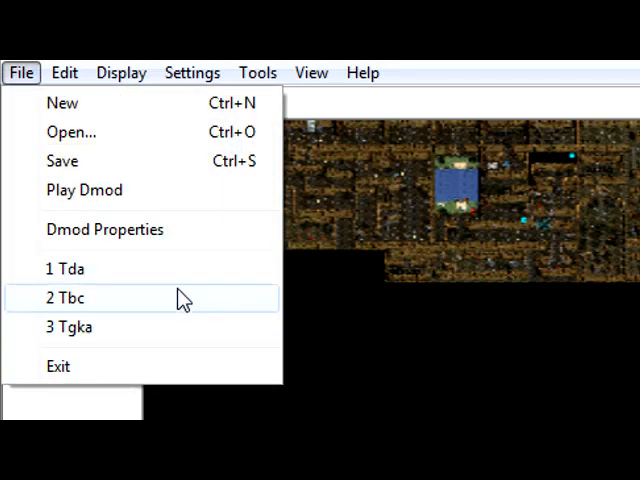
mouse_move(130, 366)
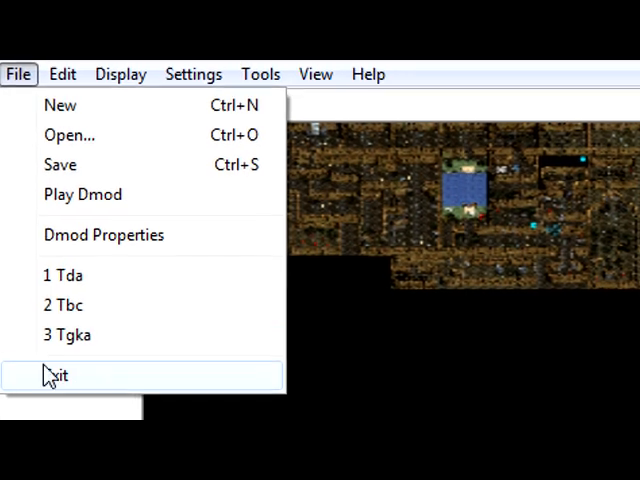
left_click(44, 88)
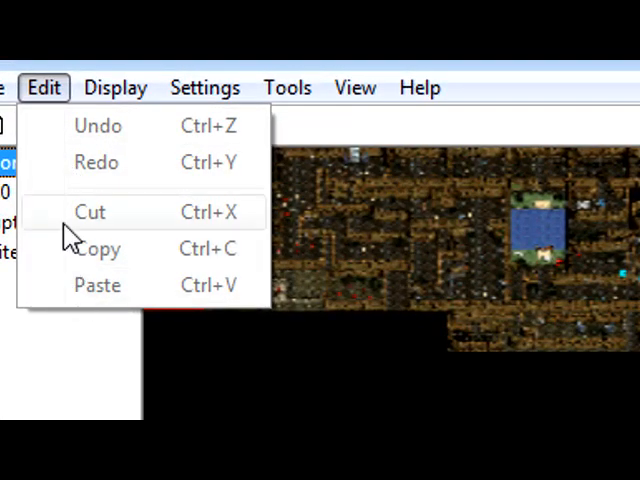
mouse_move(96, 212)
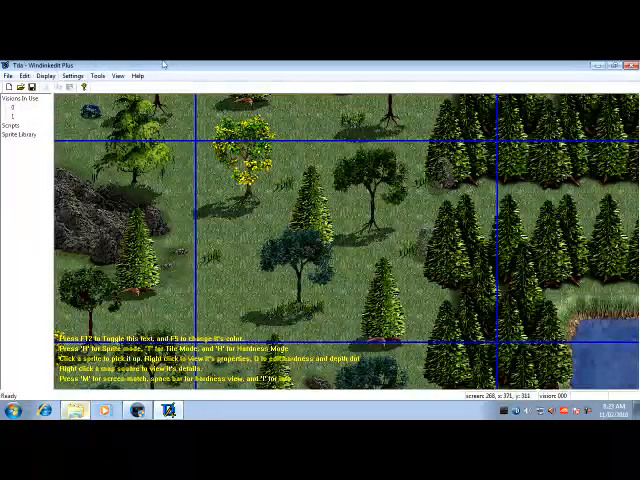
Toggle between the single forest screen and the whole-map overview several times.
key("Tab")
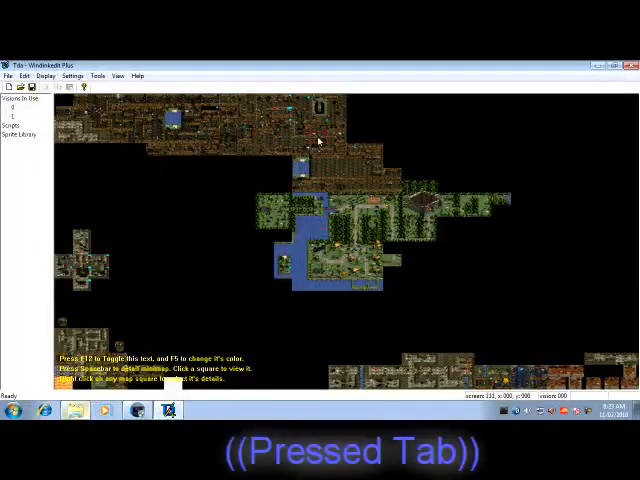
key("Tab")
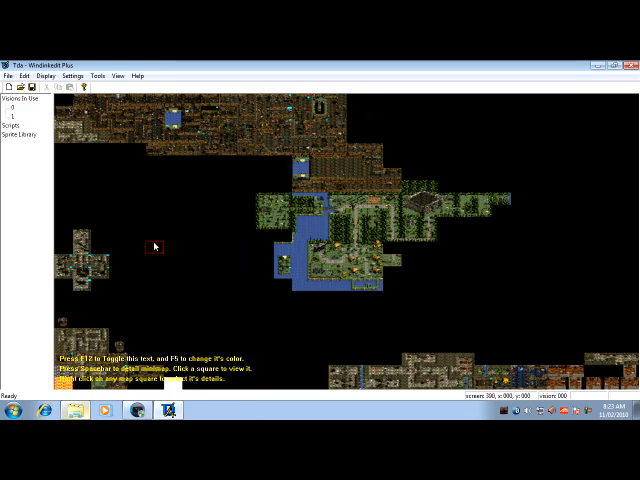
key("Tab")
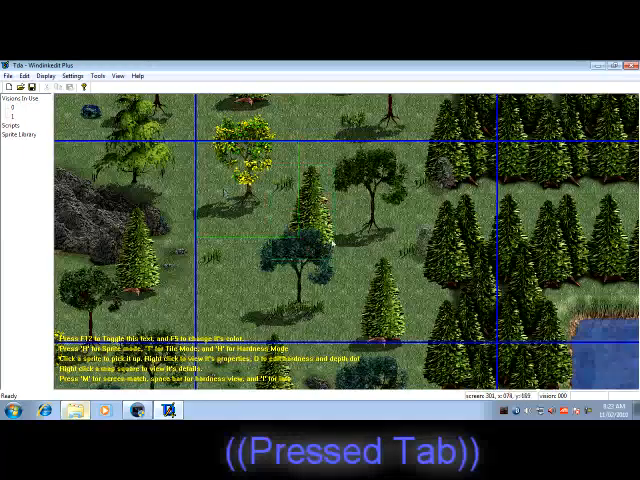
key("Tab")
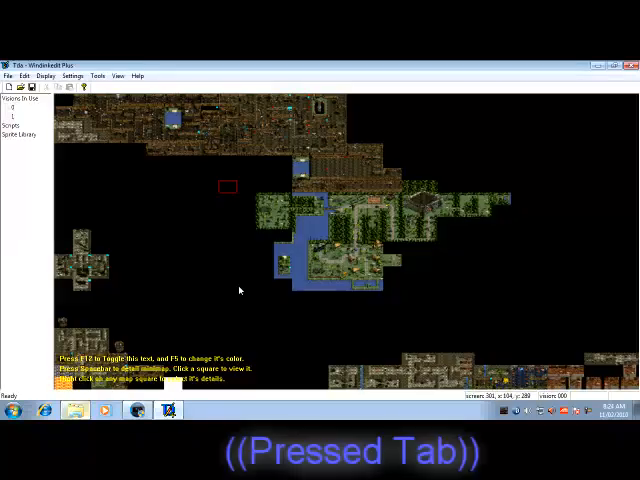
key("Tab")
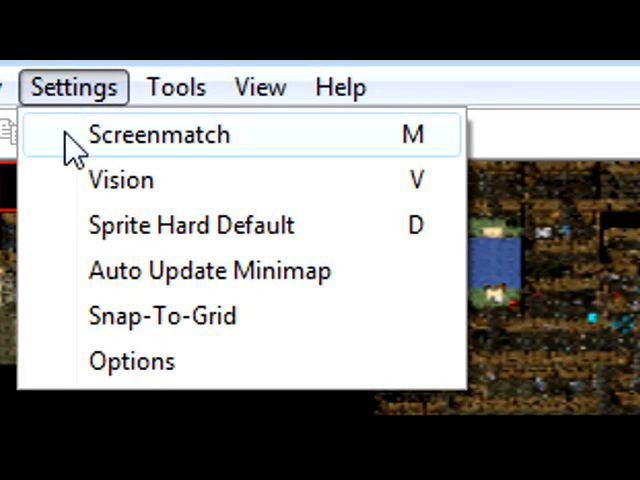
mouse_move(204, 190)
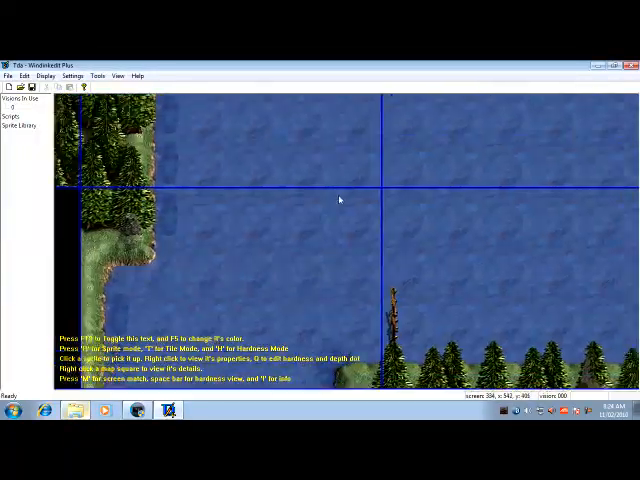
Browse the sprite library from the lake screen and leave it again.
key("e")
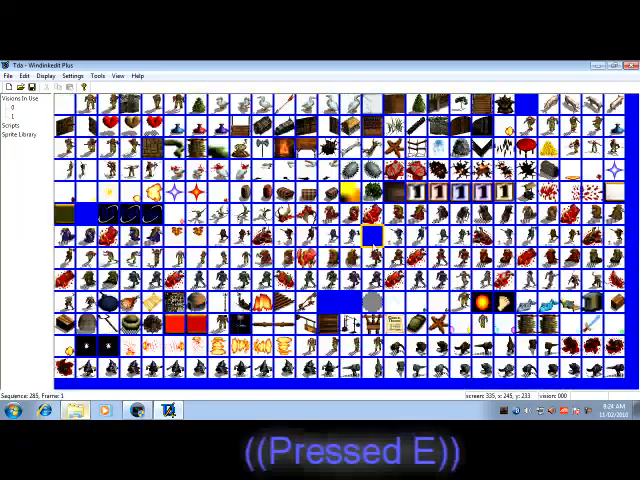
key("e")
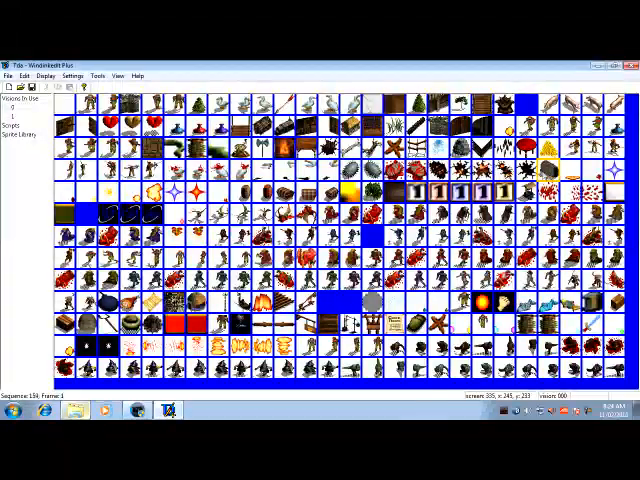
key("Escape")
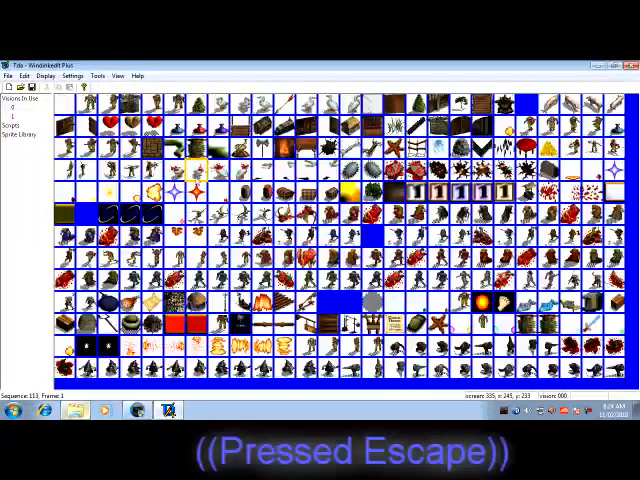
key("escape")
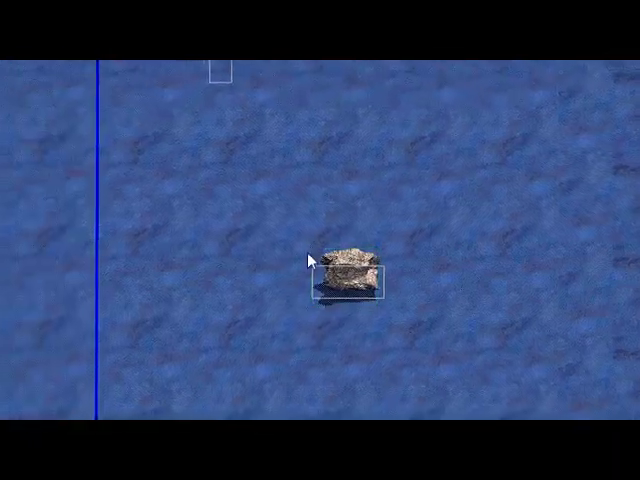
Inspect a rock sprite's properties on the lake screen, then return to the whole-map overview.
double_click(350, 270)
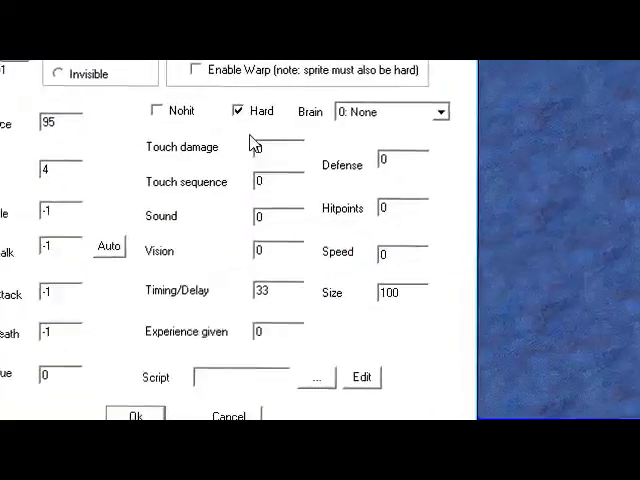
key("e")
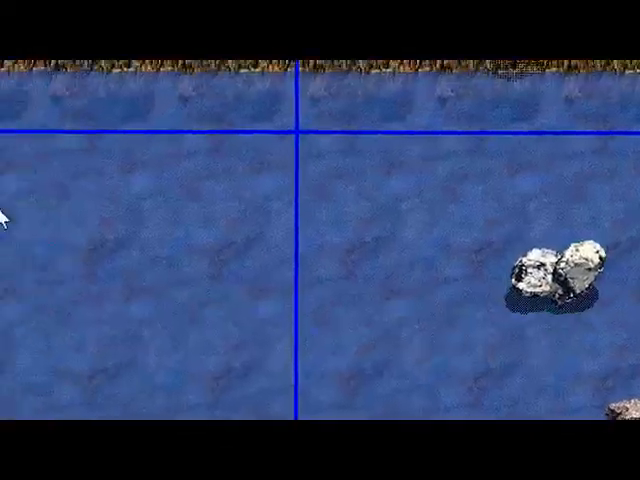
left_click(148, 74)
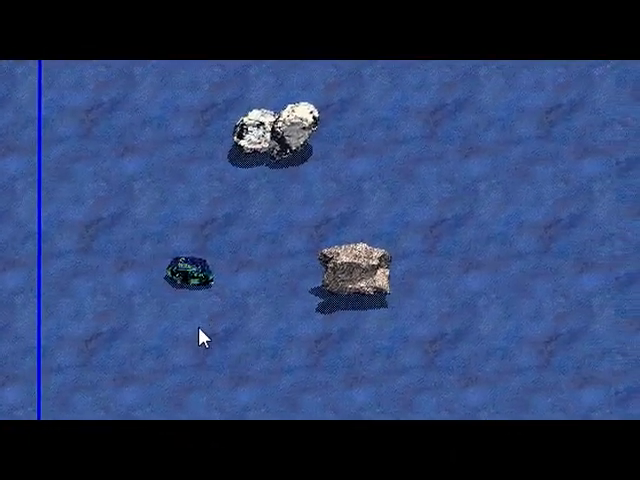
key("Escape")
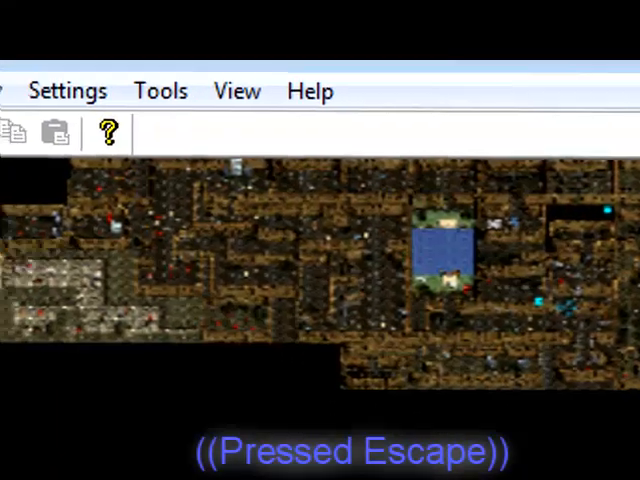
left_click(68, 92)
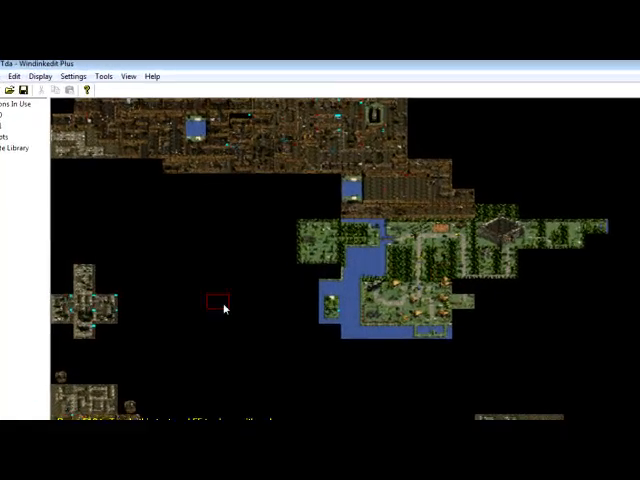
left_click(72, 76)
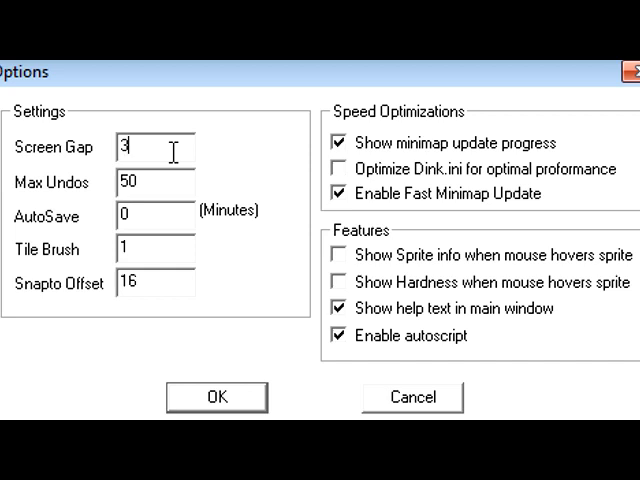
mouse_move(162, 152)
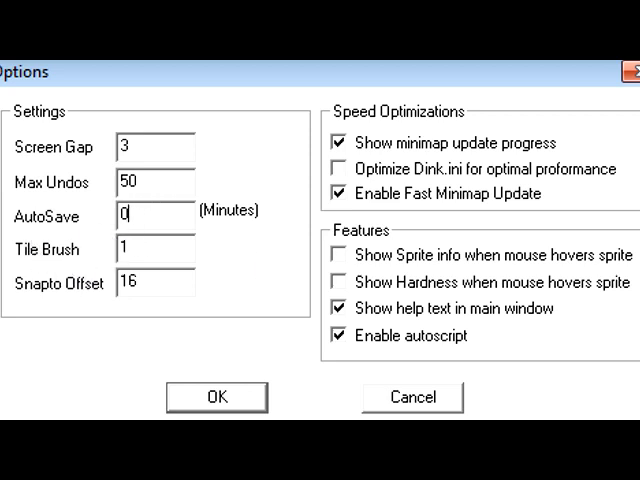
mouse_move(122, 304)
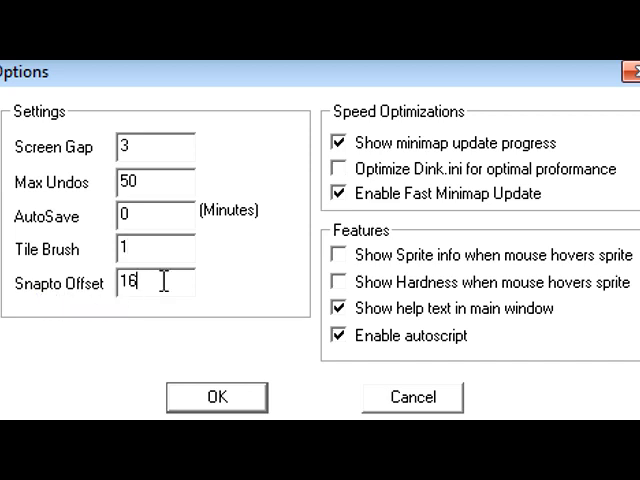
mouse_move(82, 308)
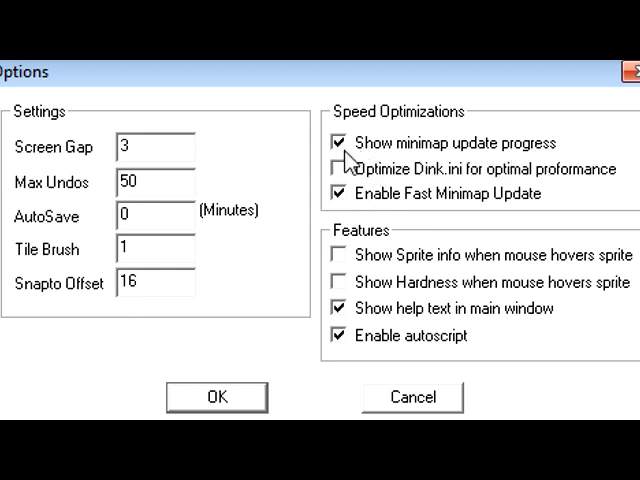
left_click(340, 192)
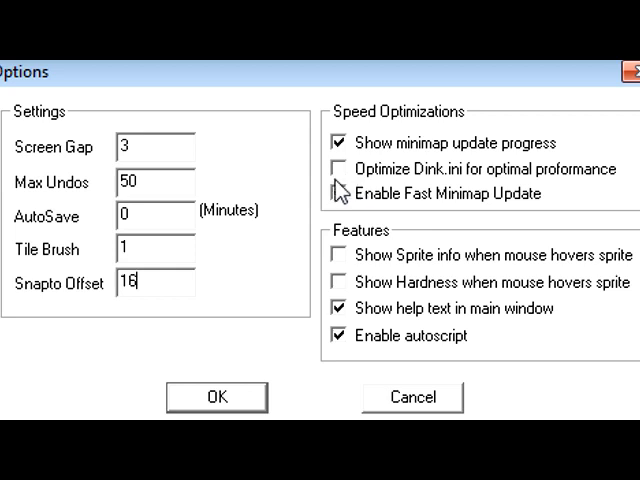
left_click(338, 192)
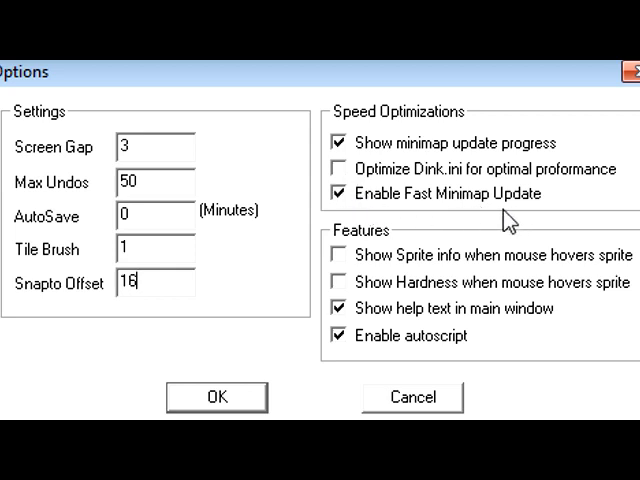
mouse_move(360, 336)
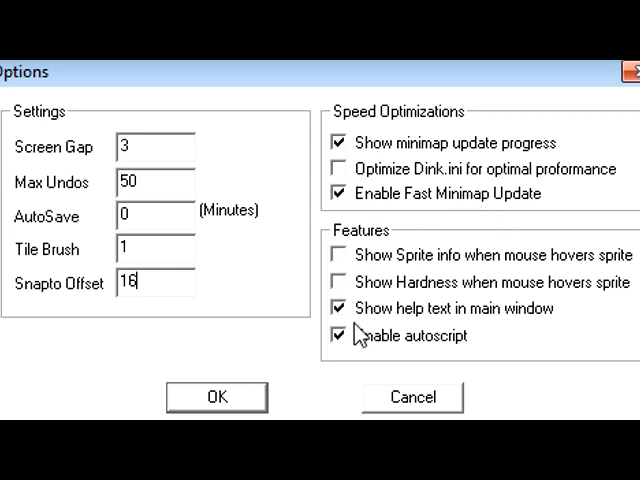
mouse_move(530, 332)
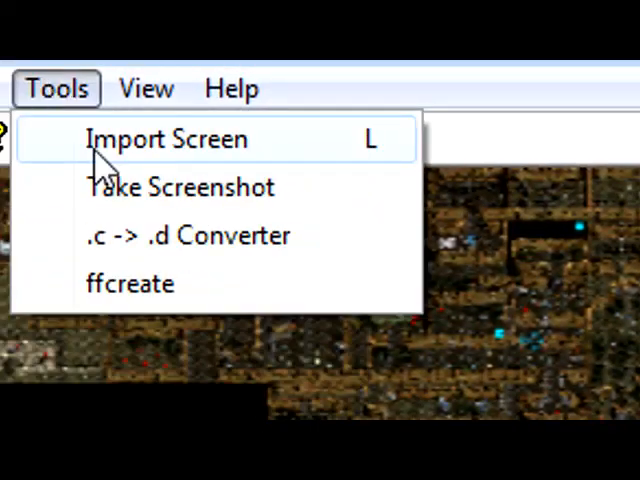
Load another D-Mod from the Open list and view its minimap of red and purple screen squares.
left_click(168, 138)
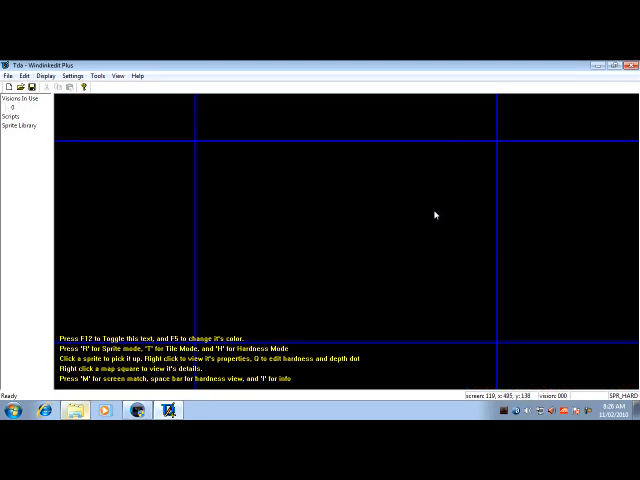
left_click(96, 74)
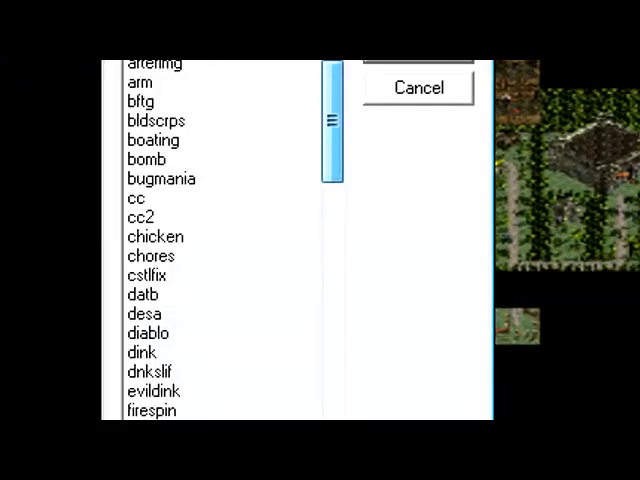
left_click(140, 240)
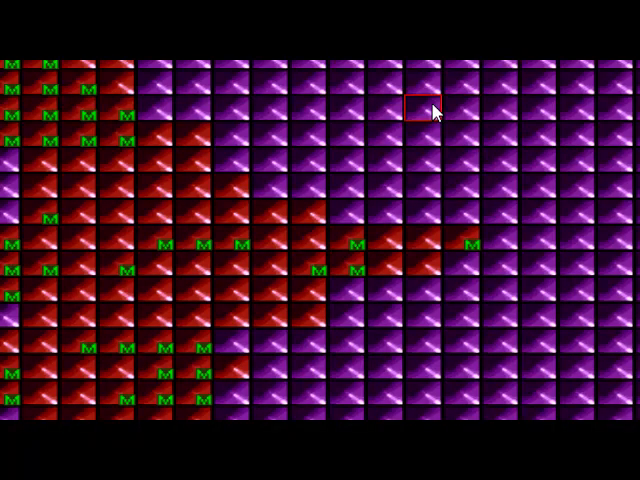
left_click(424, 108)
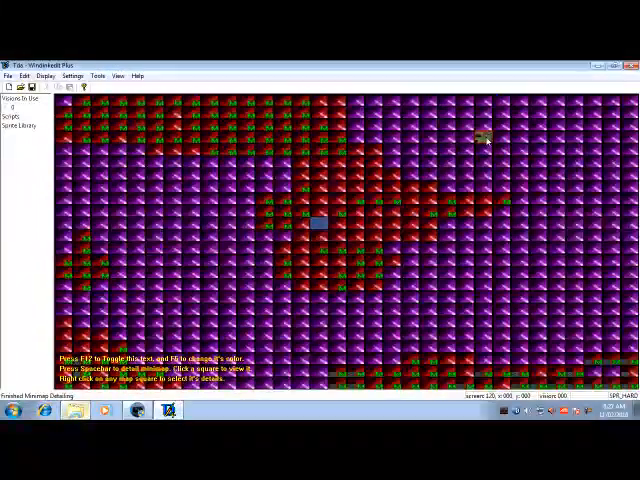
right_click(320, 224)
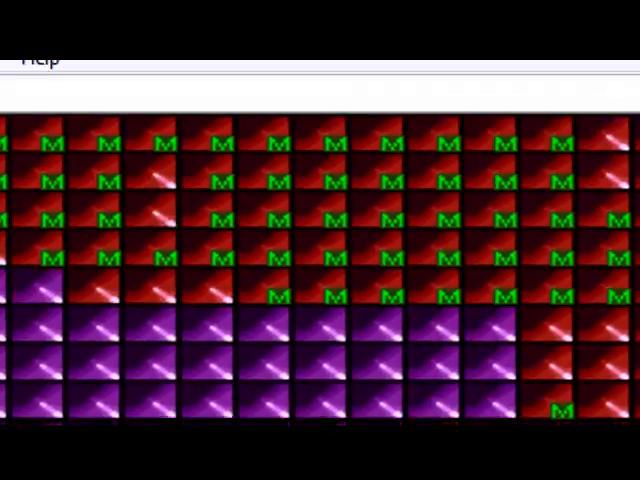
Look through the Tools menu and the editor Options, closing them without changes.
left_click(52, 86)
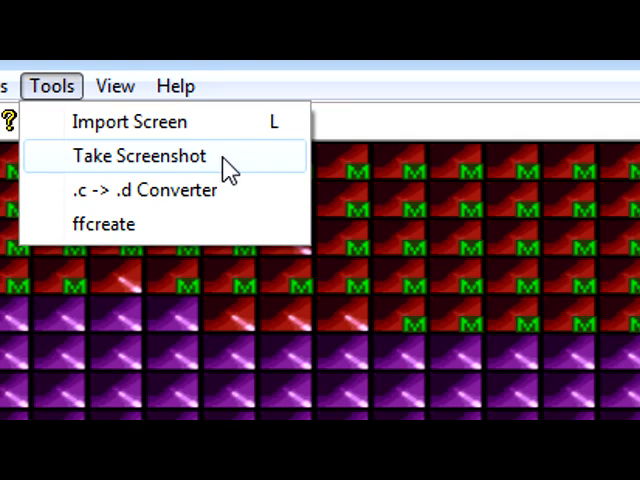
mouse_move(250, 168)
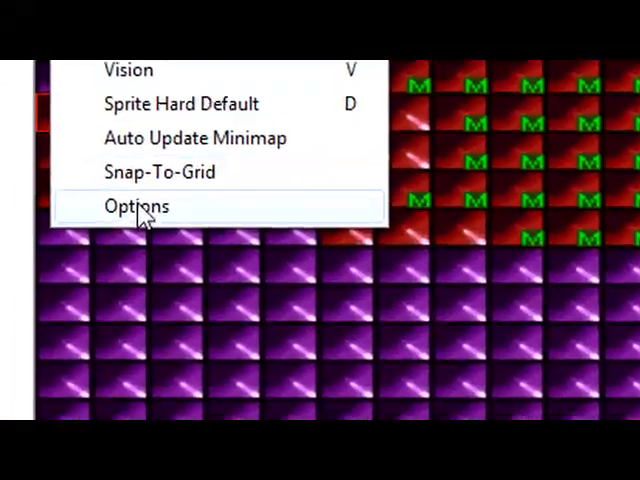
left_click(136, 206)
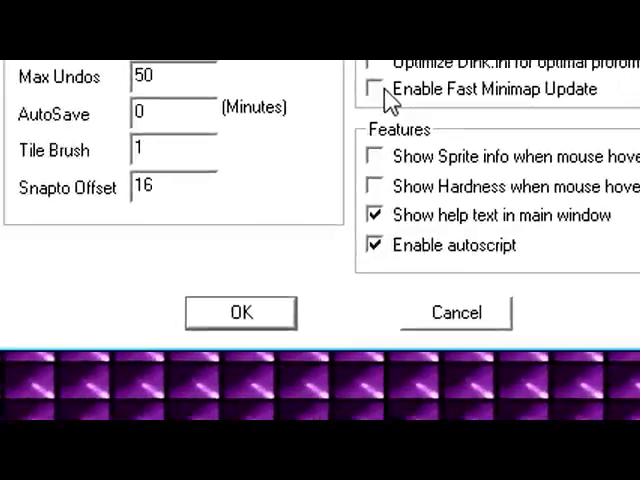
key("space")
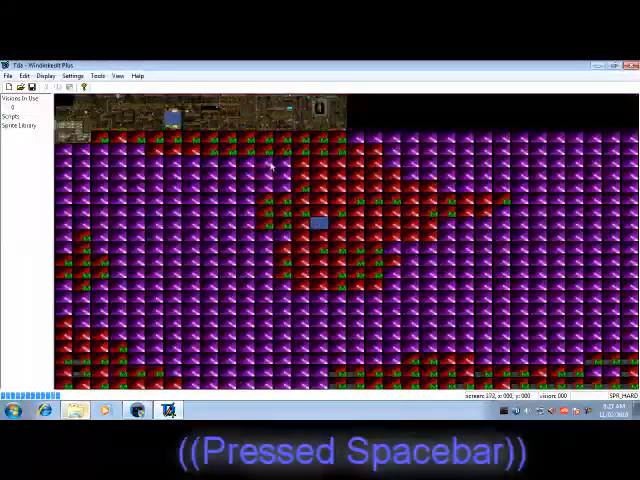
Render the detailed minimap and save a screenshot of it via Tools > Take Screenshot.
key("space")
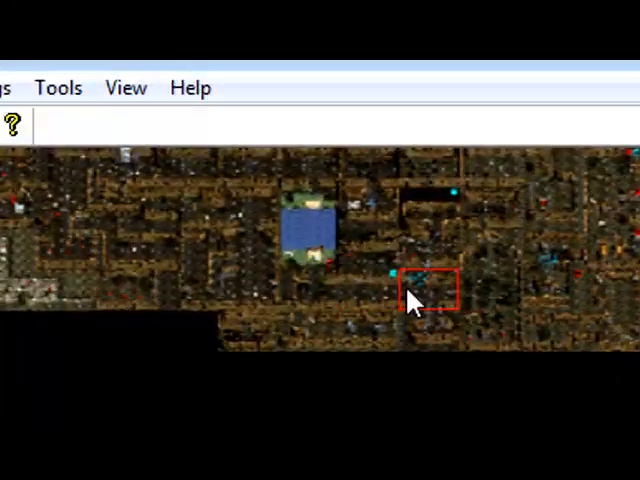
left_click(56, 88)
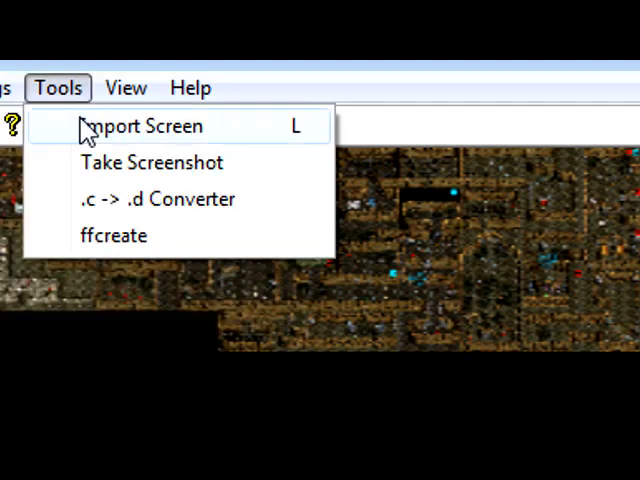
left_click(140, 126)
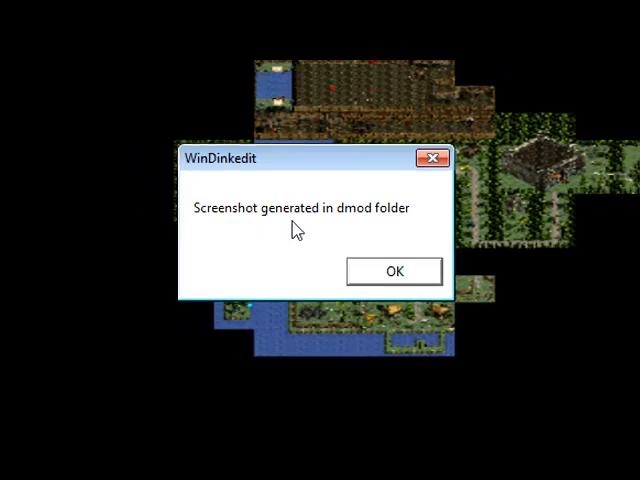
left_click(392, 272)
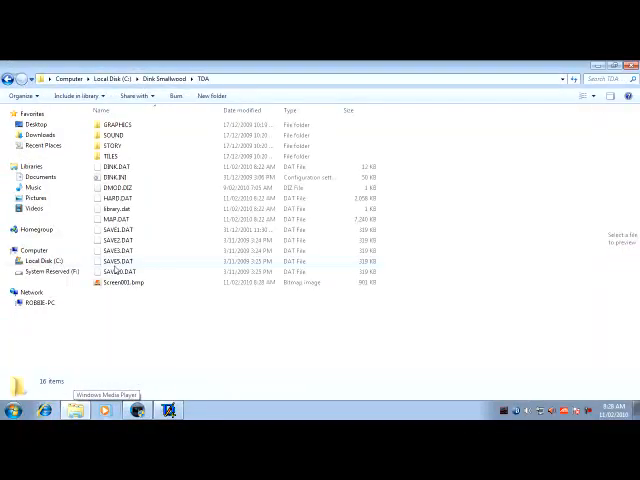
Open the generated map screenshot BMP from the Tda folder in Windows Photo Viewer.
double_click(124, 280)
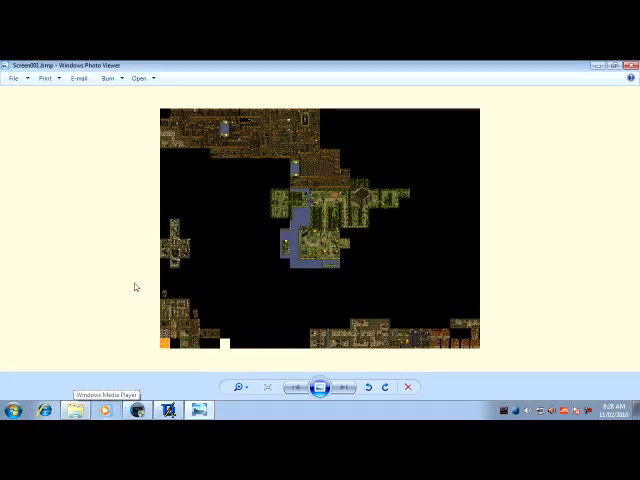
mouse_move(448, 348)
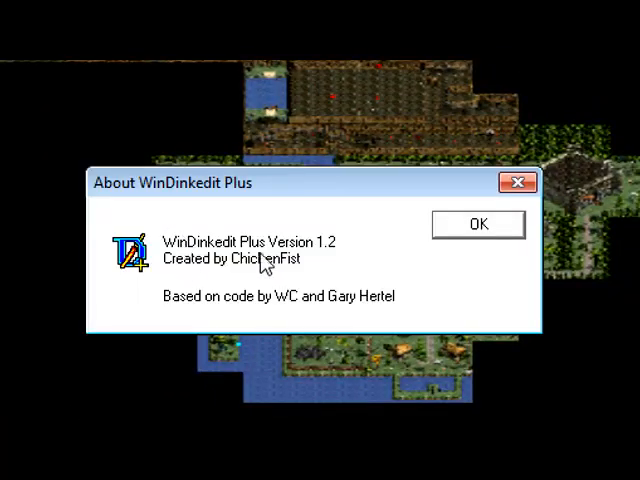
mouse_move(318, 262)
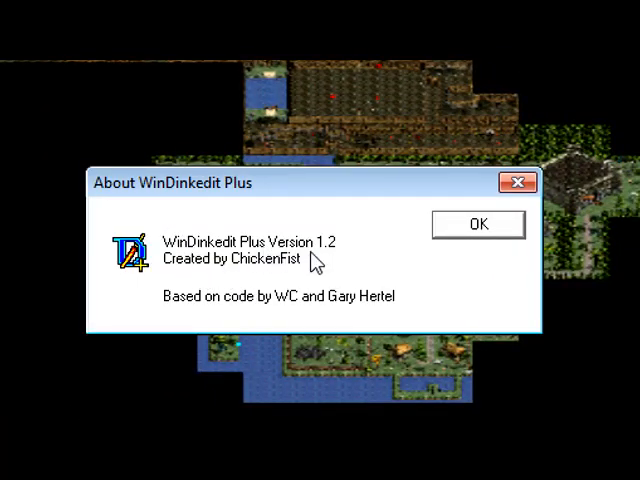
left_click(476, 224)
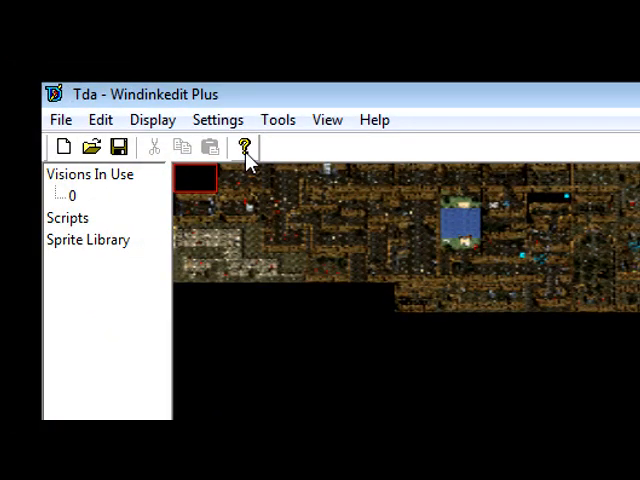
mouse_move(196, 170)
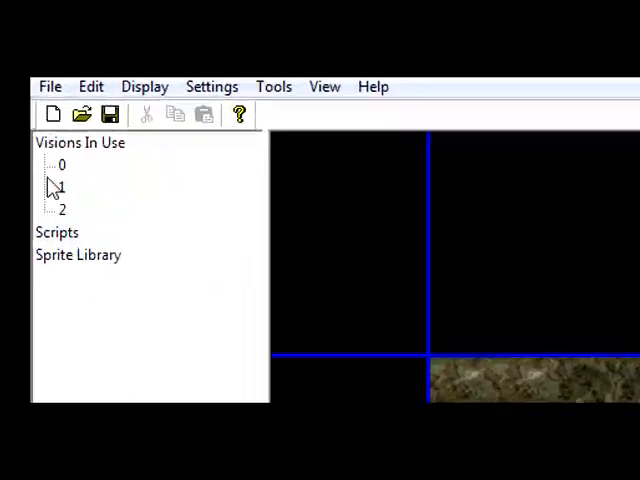
Enter a map screen from the minimap and return to the overview of all screens.
key("v")
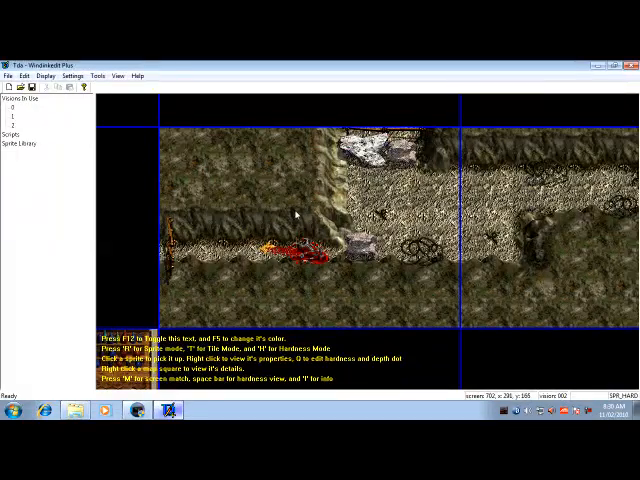
key("v")
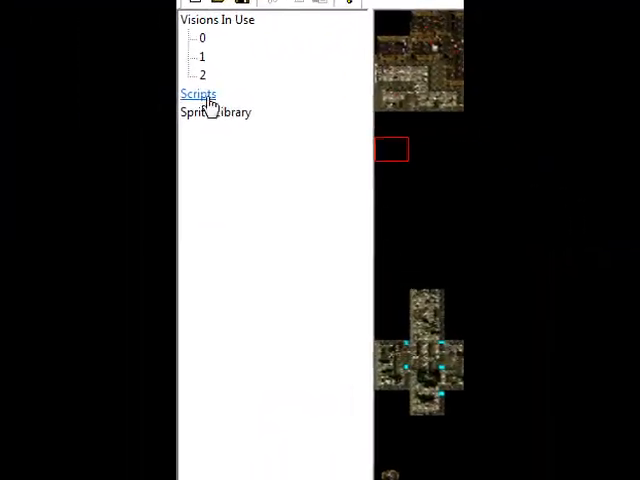
left_click(196, 92)
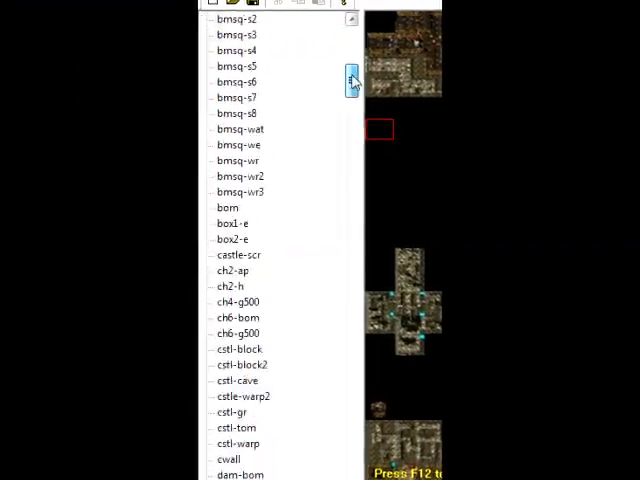
scroll("down", 3)
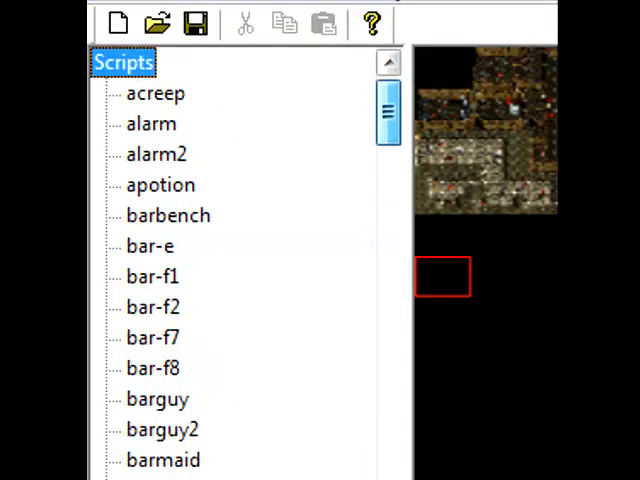
left_click(152, 122)
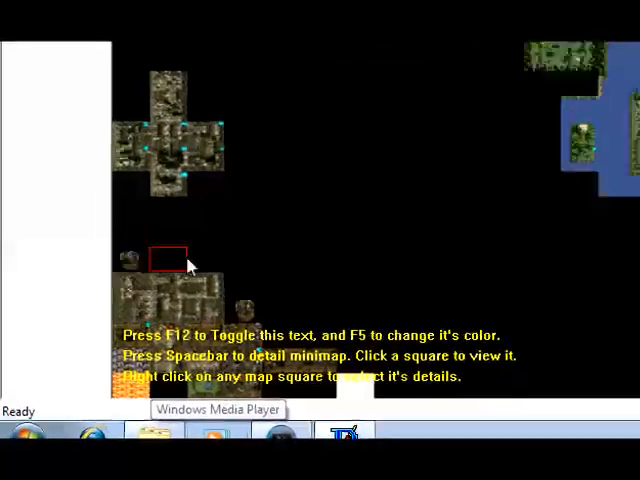
left_click(164, 258)
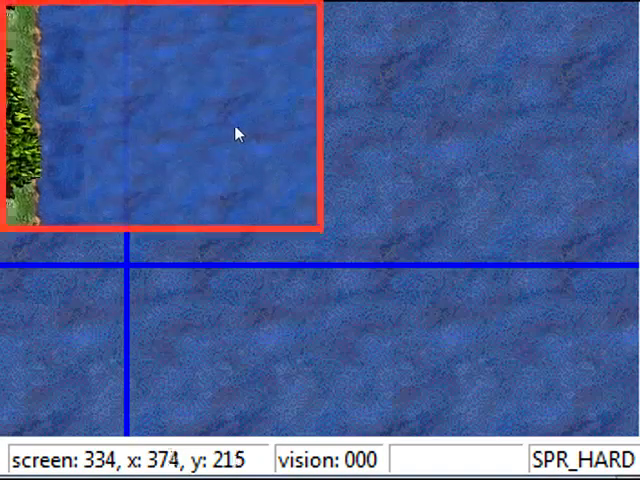
key("v")
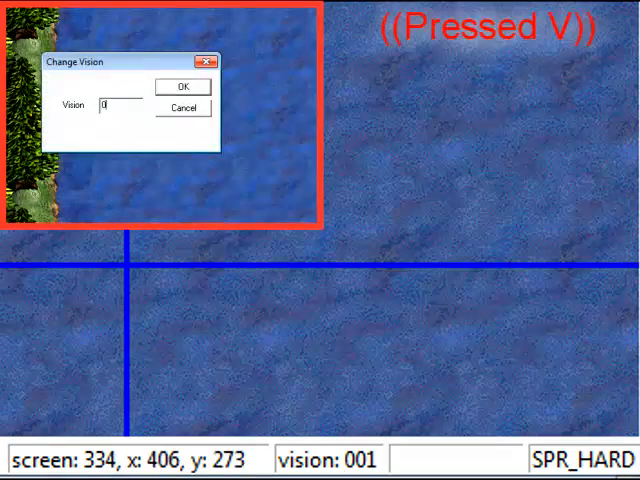
key("Escape")
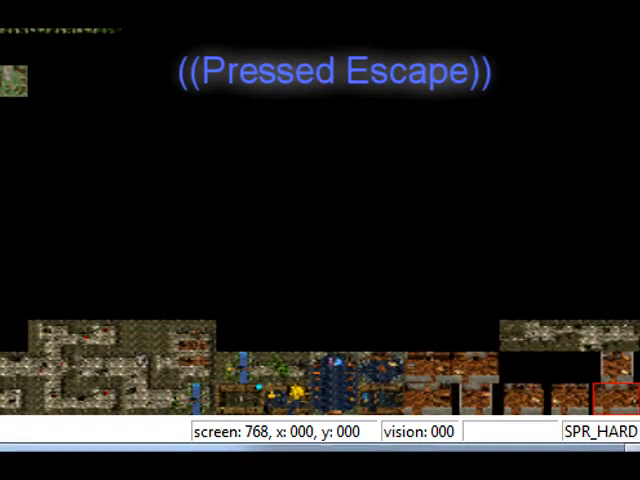
key("Escape")
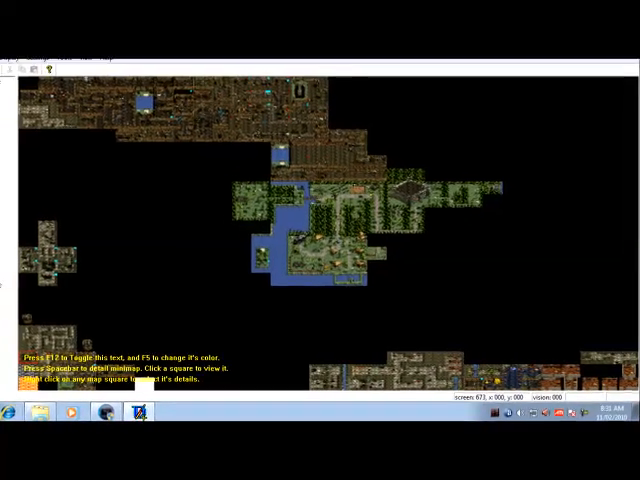
key("f12")
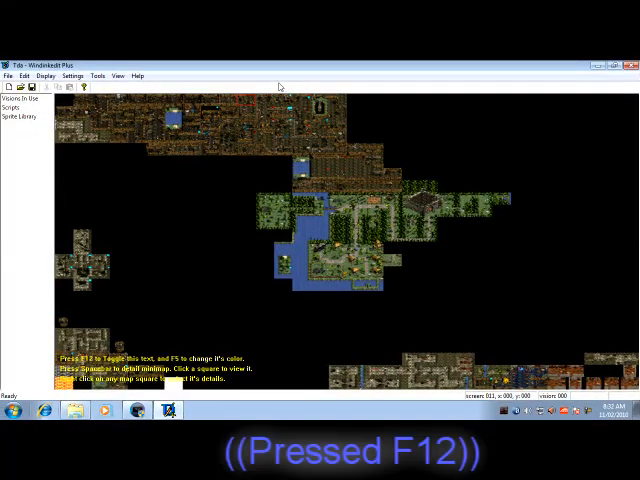
key("f12")
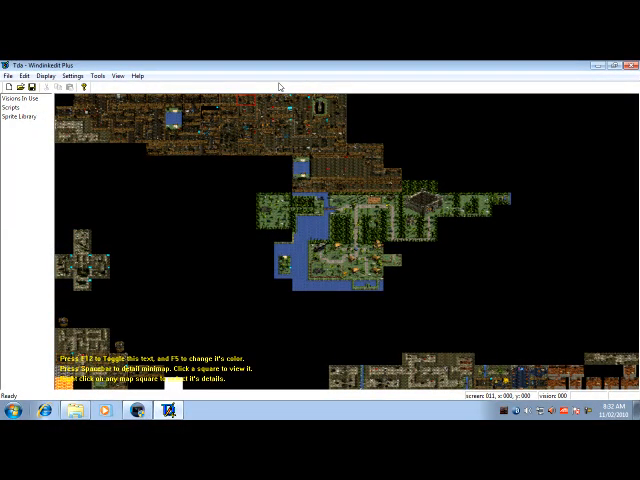